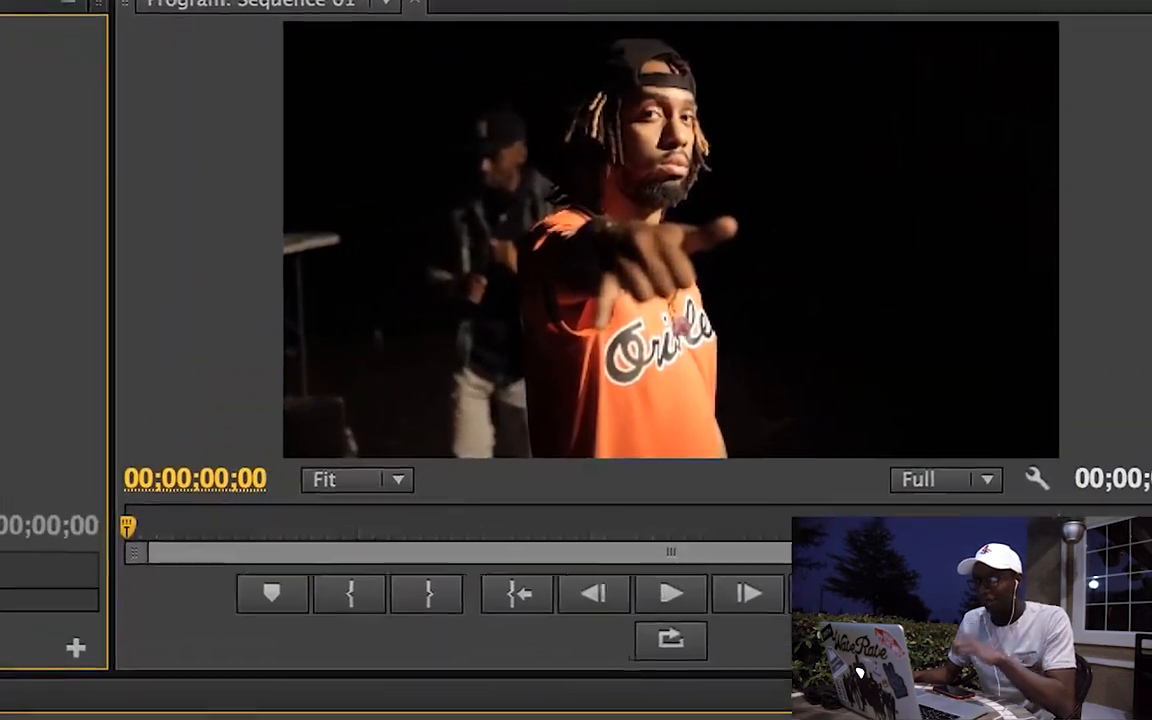
- Preview the night footage, then browse the Video Effects > Color Correction group
left_click(669, 593)
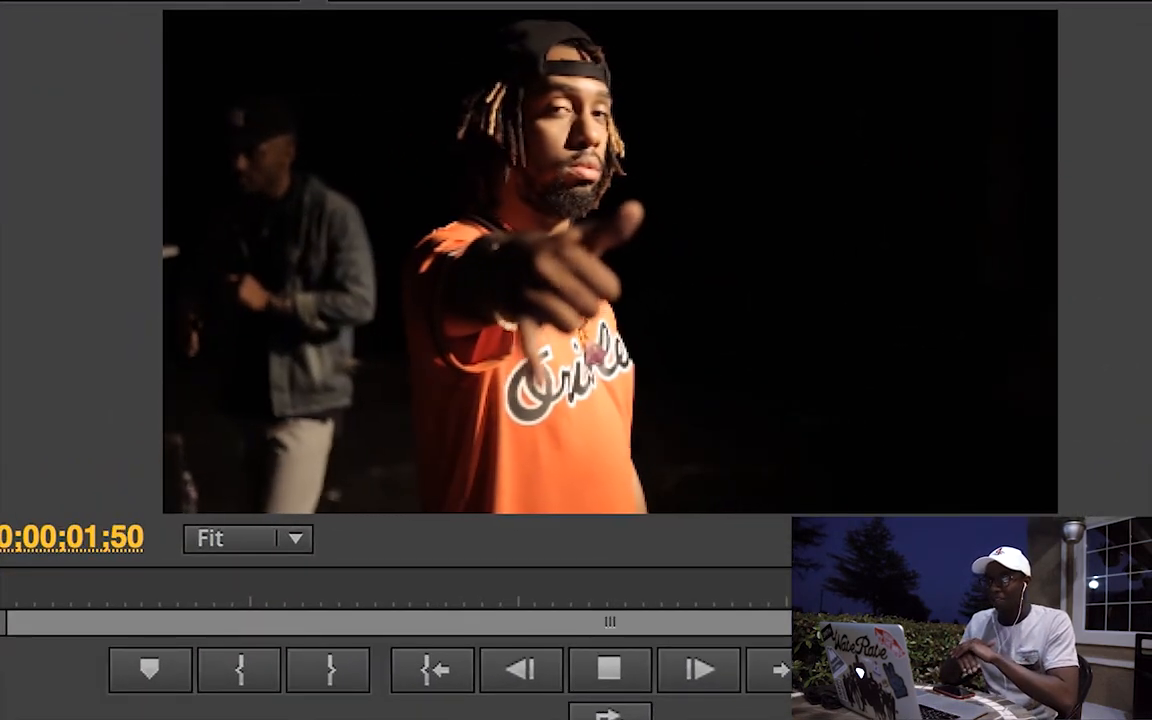
left_click(610, 669)
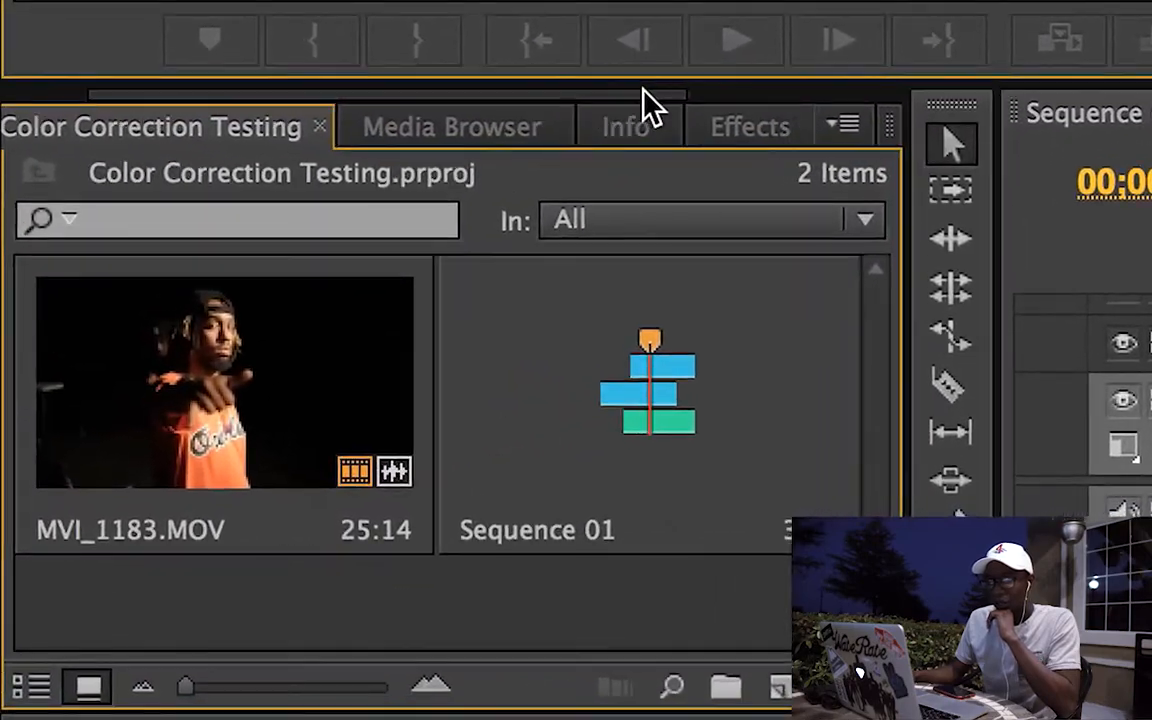
left_click(749, 126)
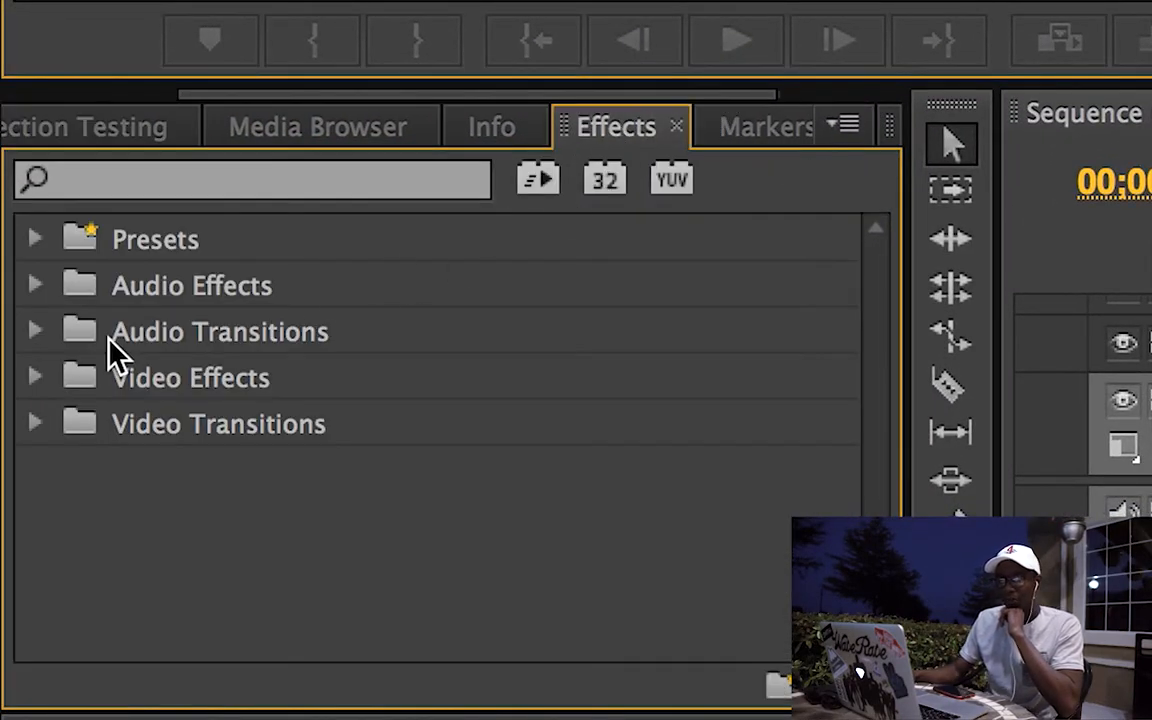
left_click(34, 378)
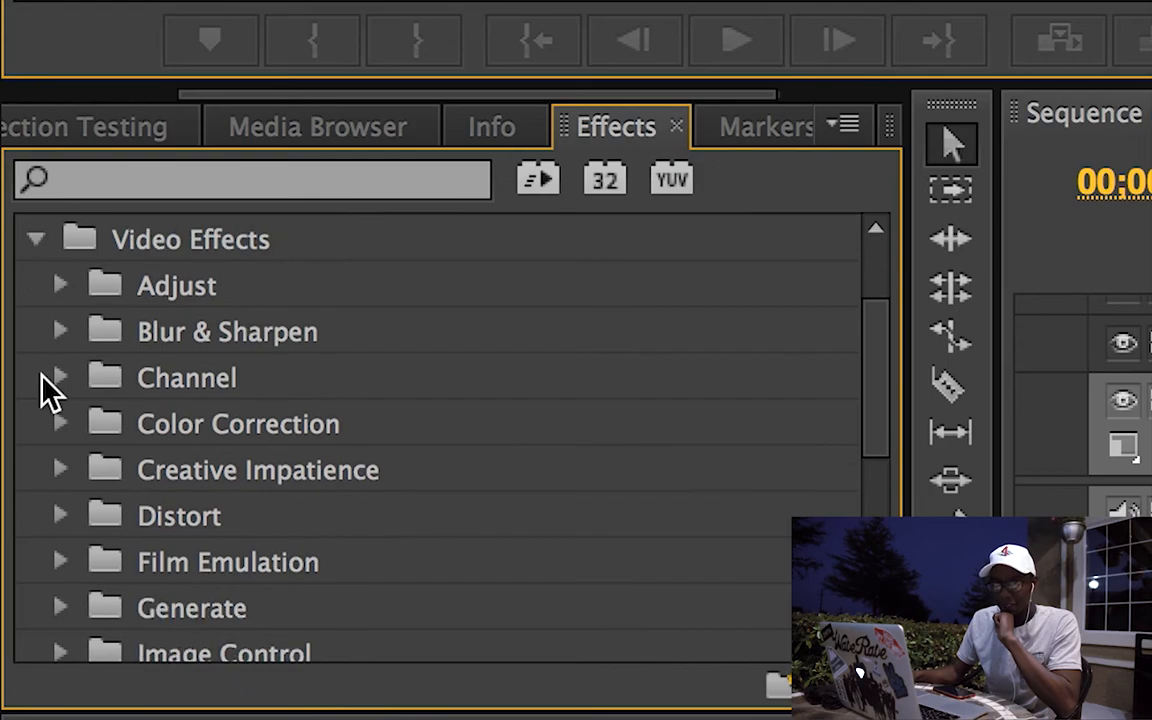
left_click(58, 423)
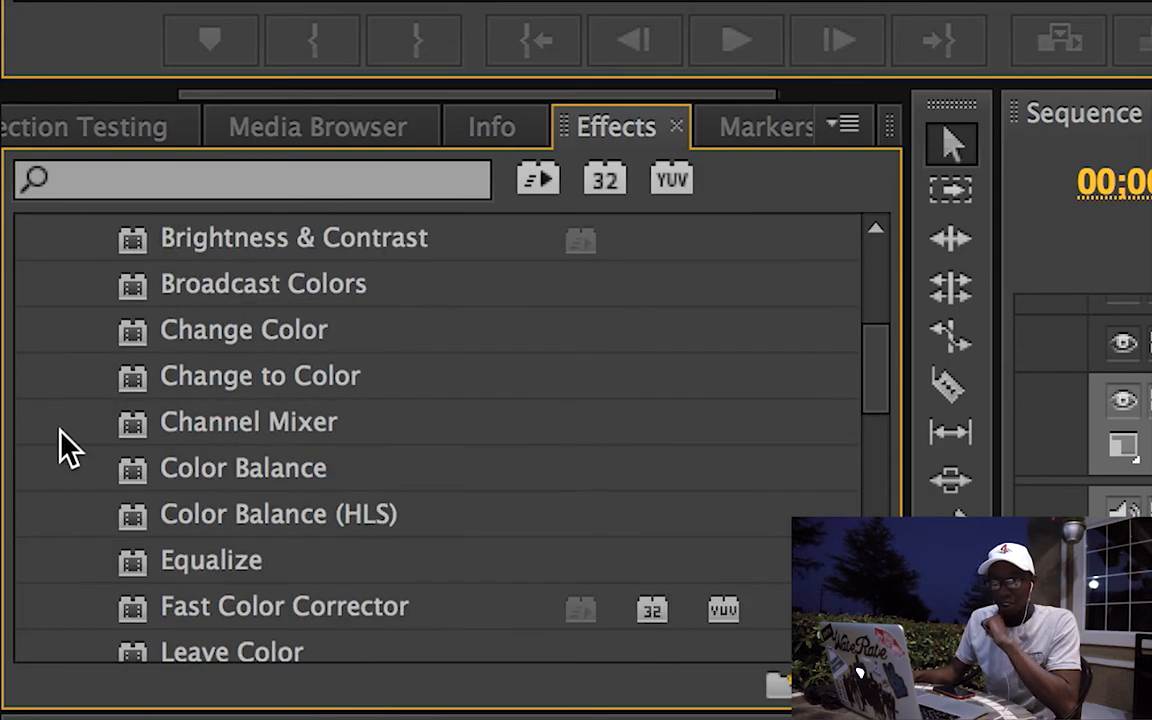
scroll("down", 3)
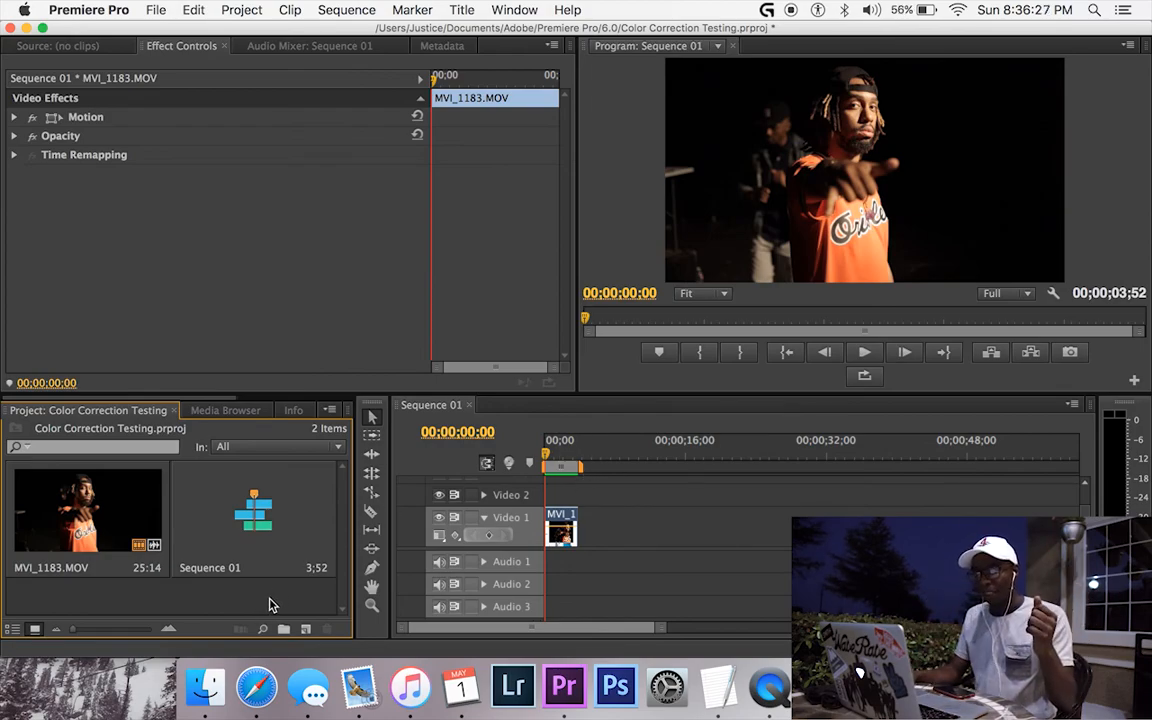
mouse_move(150, 593)
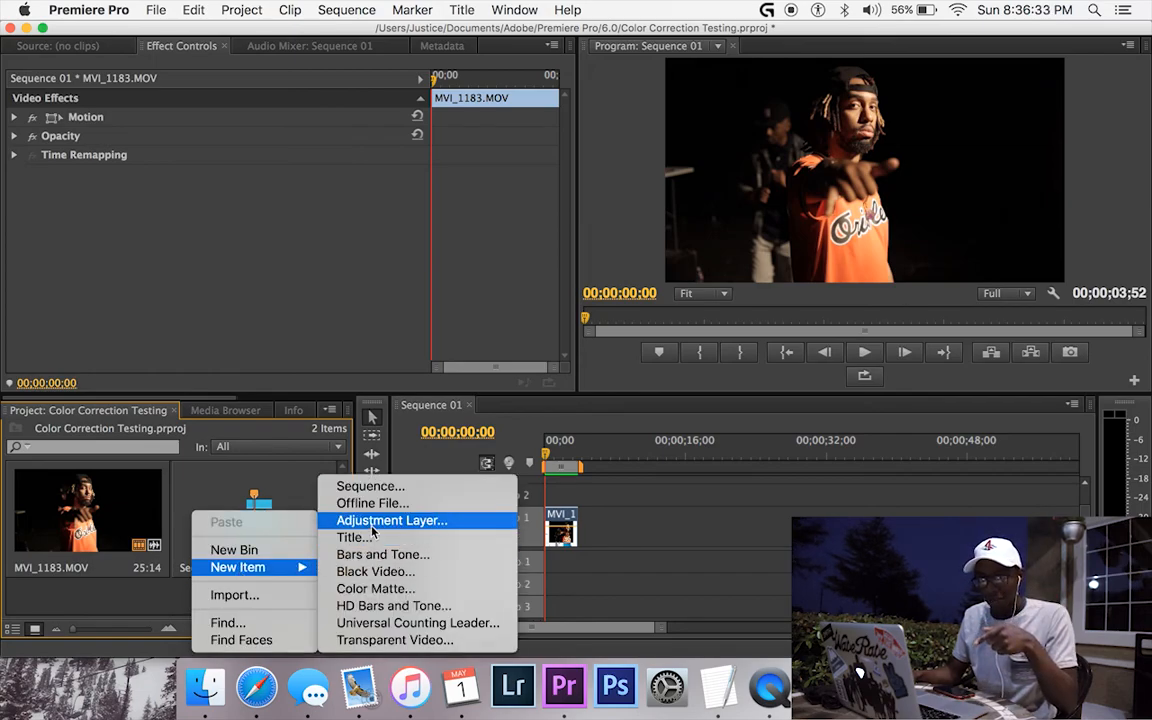
- Create an adjustment layer on Video 2 above MVI_1183.MOV and select it
left_click(391, 520)
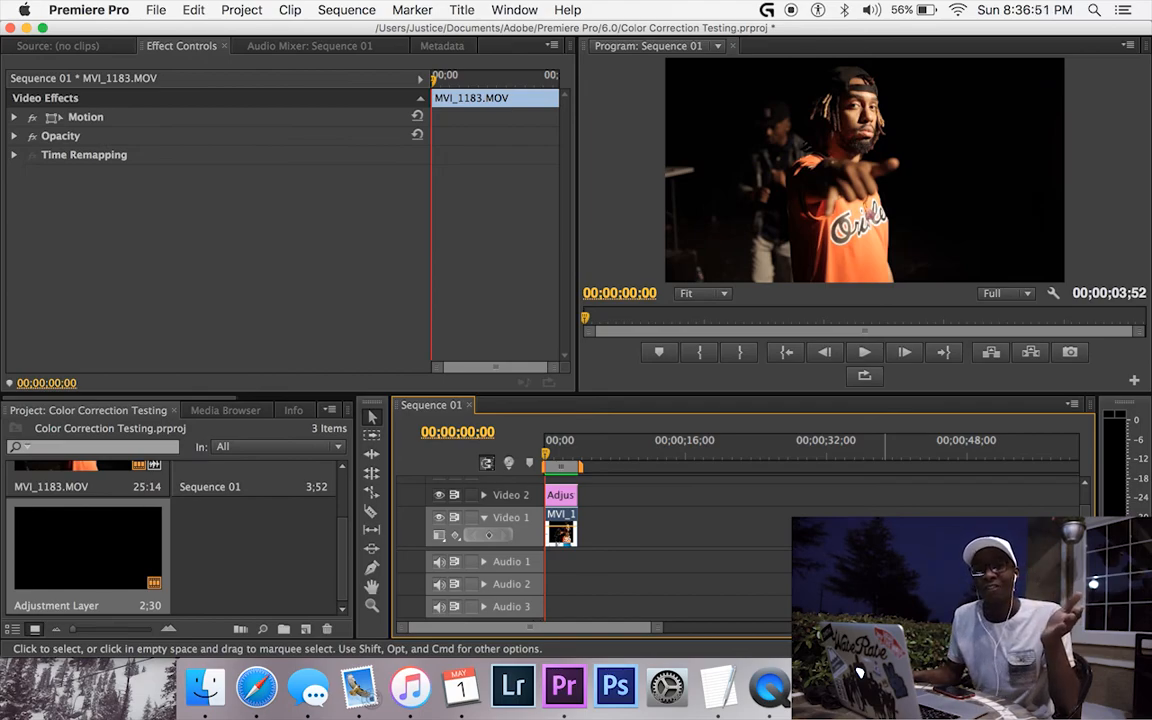
mouse_move(688, 530)
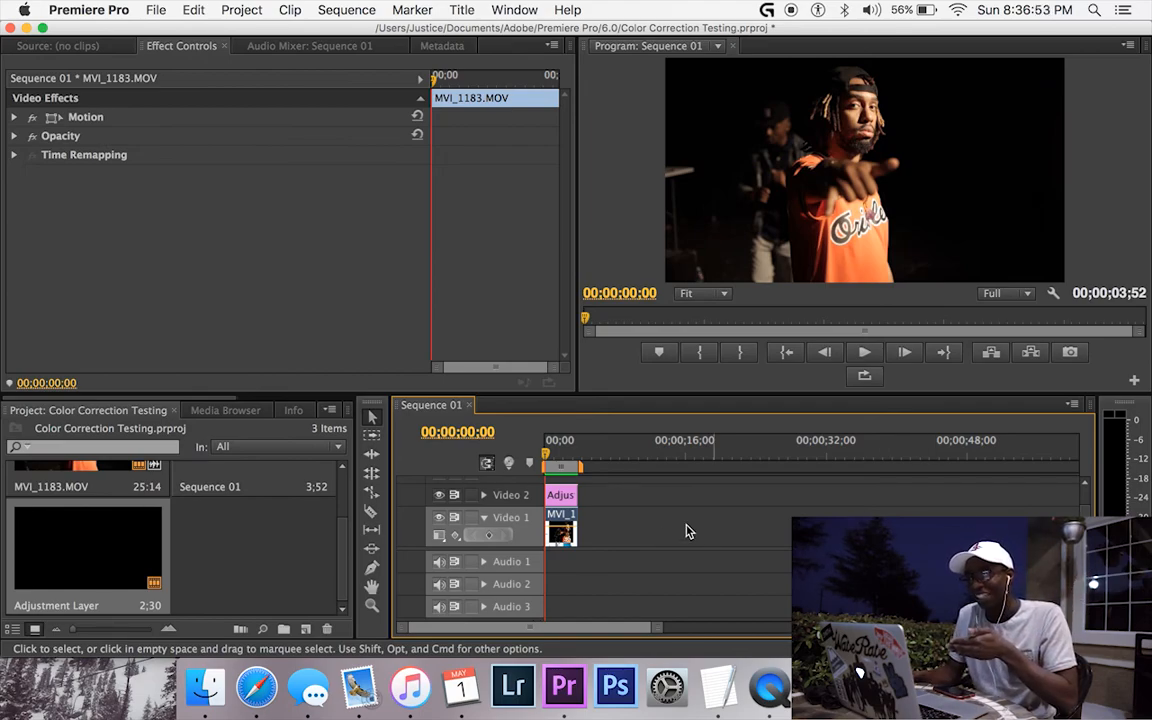
left_click(561, 494)
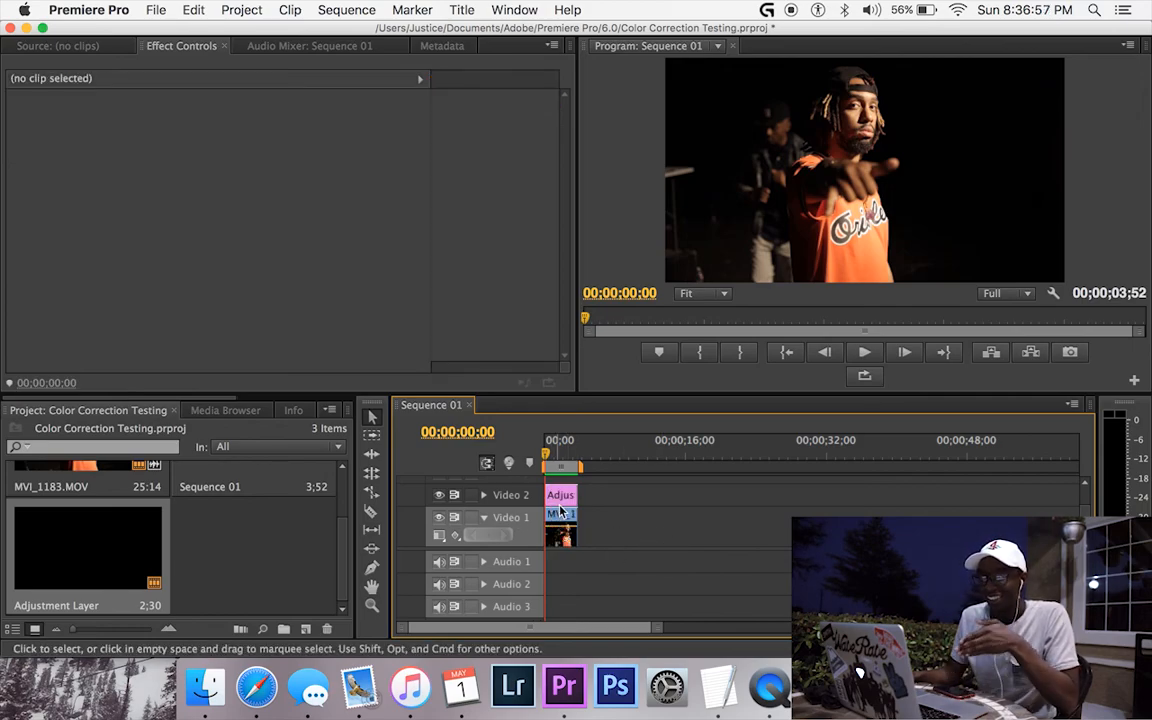
left_click(560, 494)
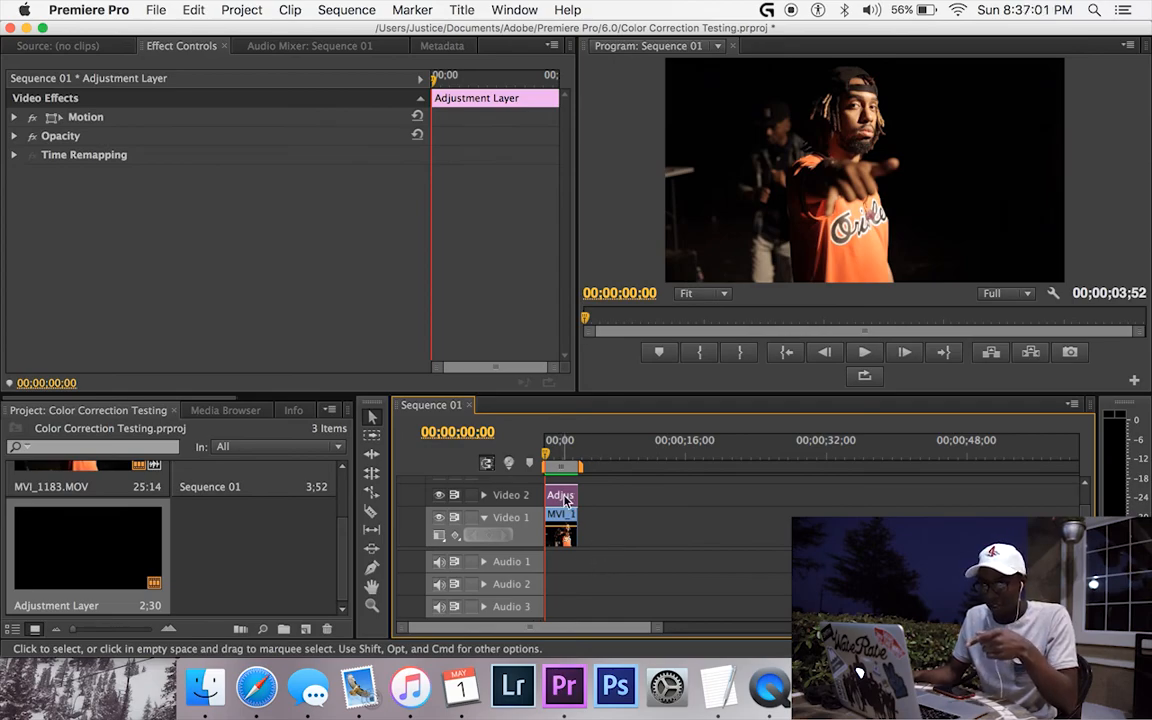
- Extend the adjustment layer over the clip and locate Three-Way Color Corrector in the Effects library
left_click_drag(562, 495, 945, 495)
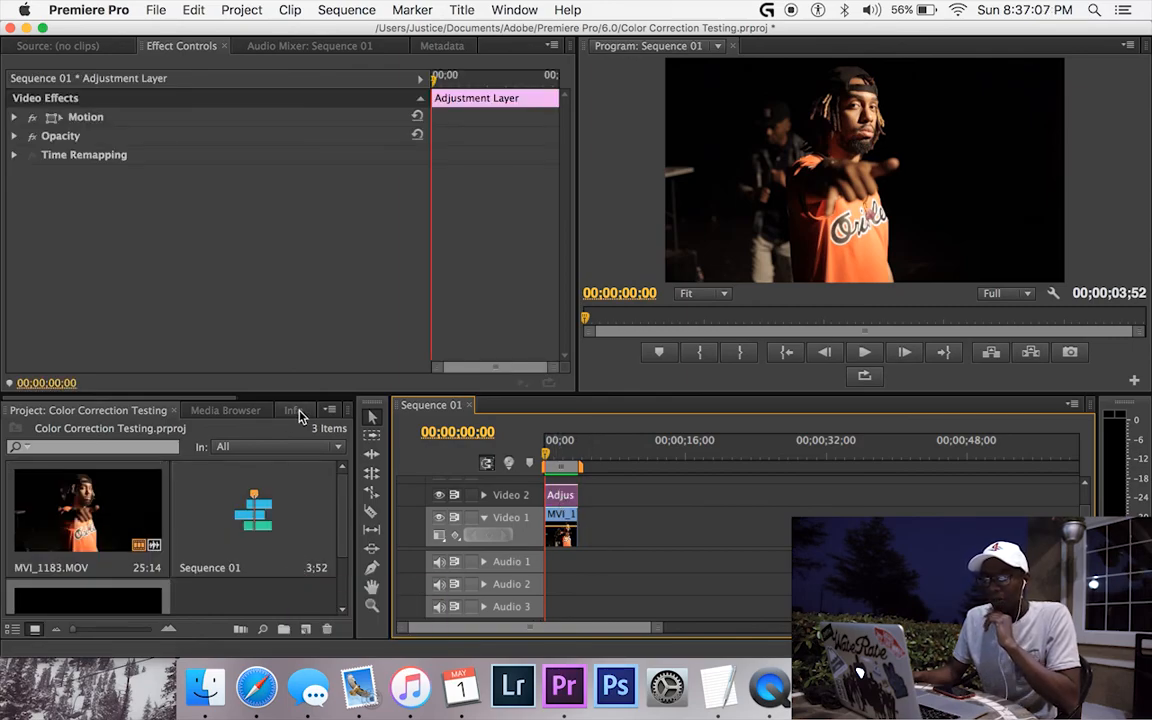
left_click(251, 410)
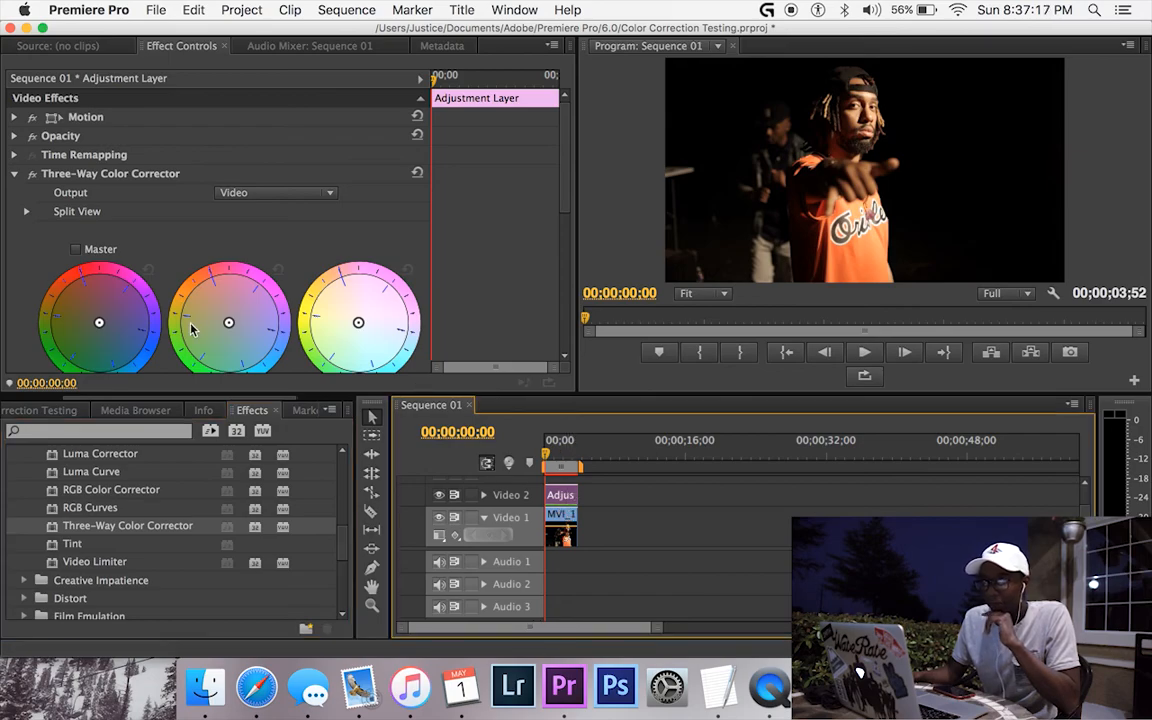
scroll("down", 3)
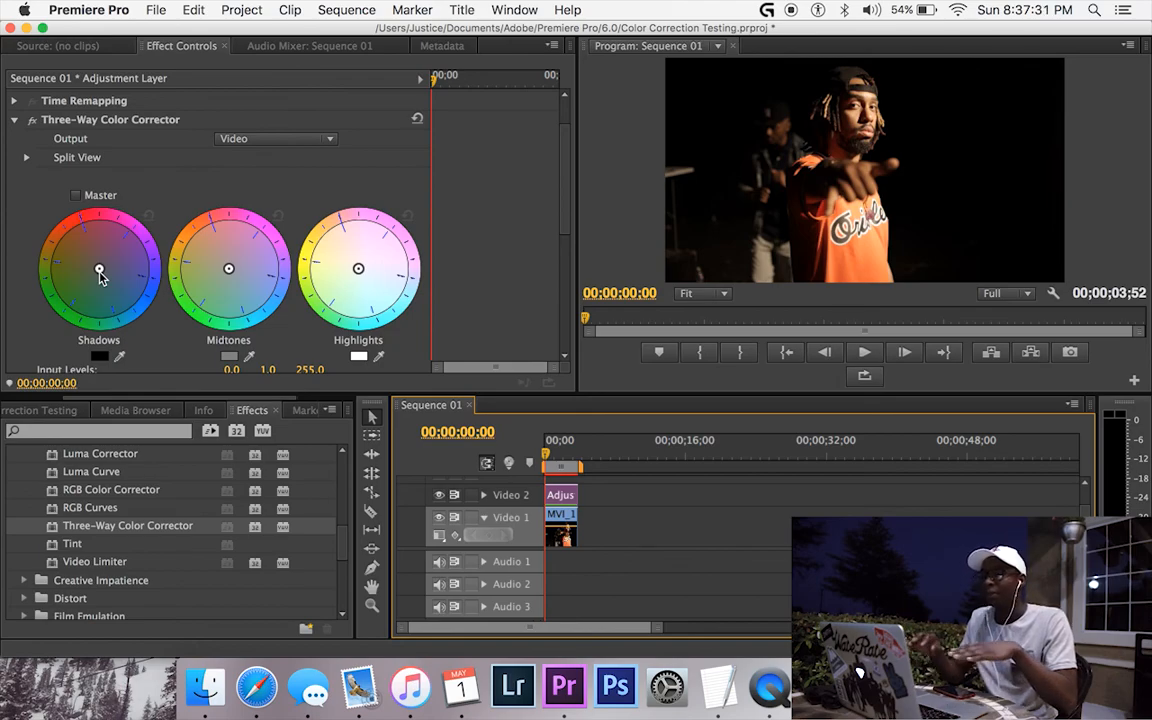
- Nudge the Shadows wheel balance point off centre toward a warm orange tint
left_click_drag(99, 270, 76, 264)
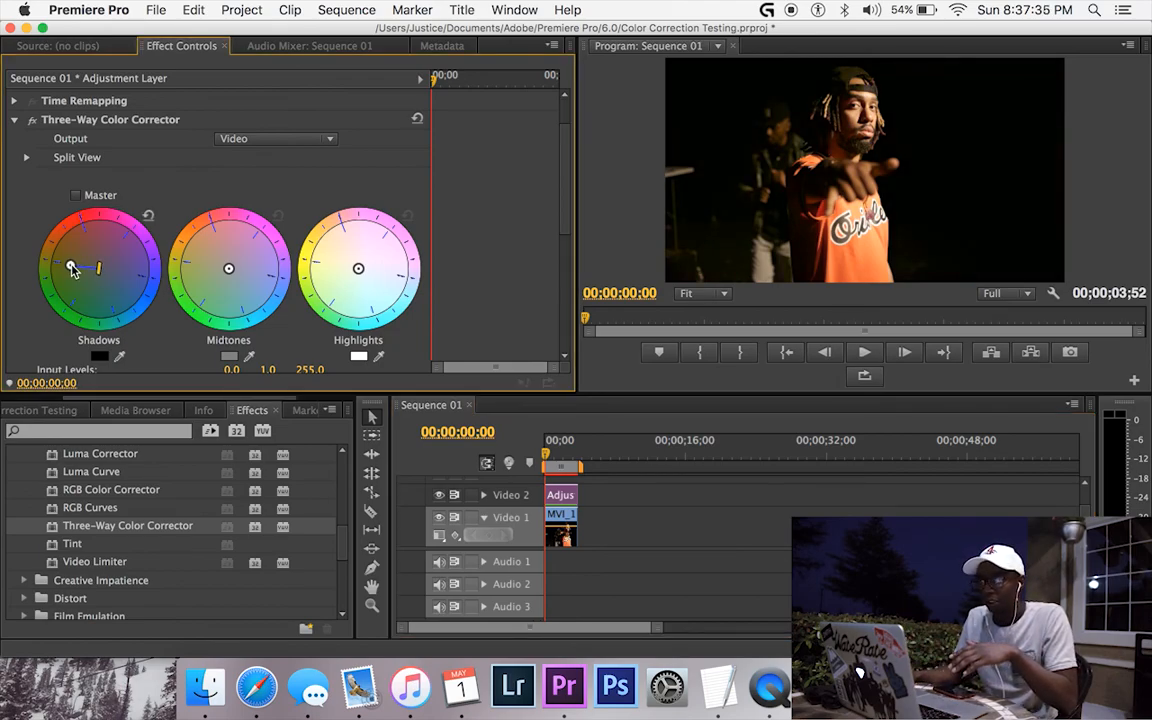
left_click_drag(92, 268, 72, 257)
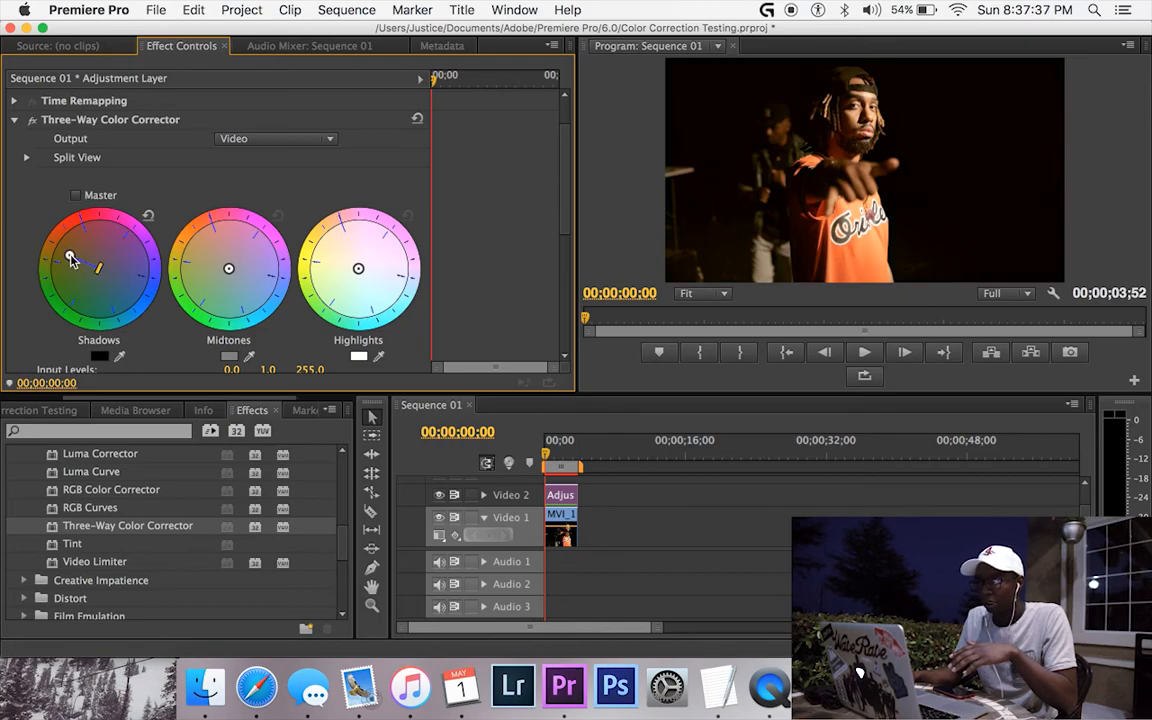
left_click_drag(70, 258, 73, 263)
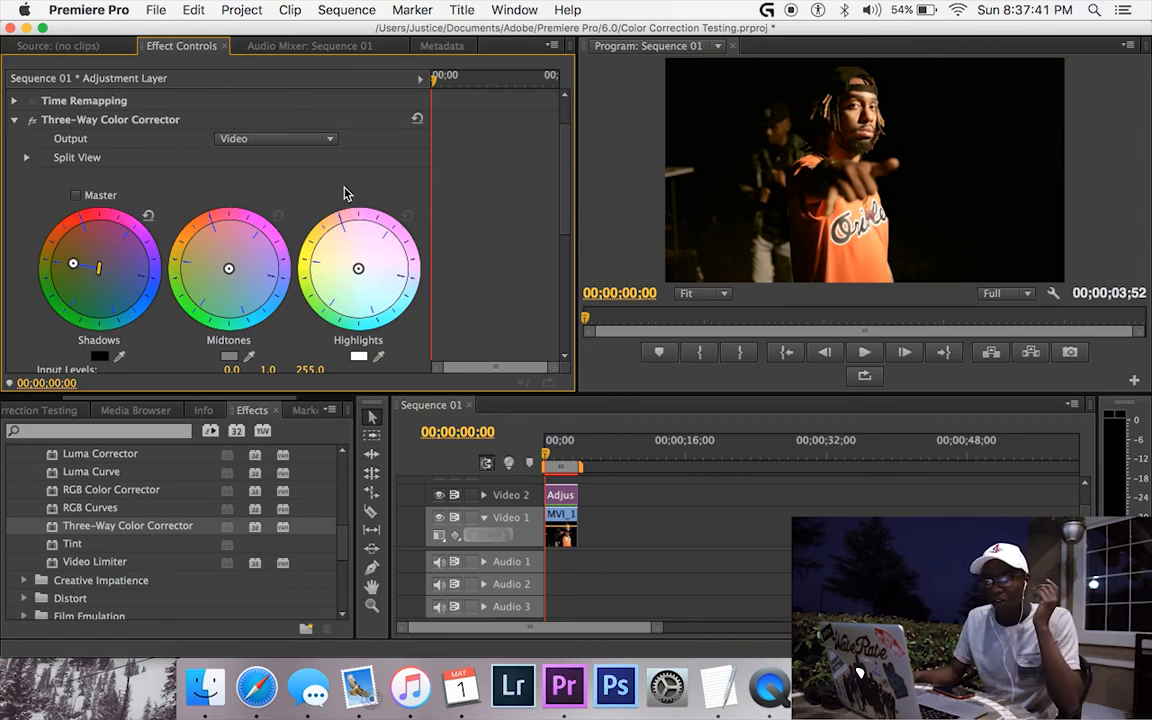
mouse_move(226, 291)
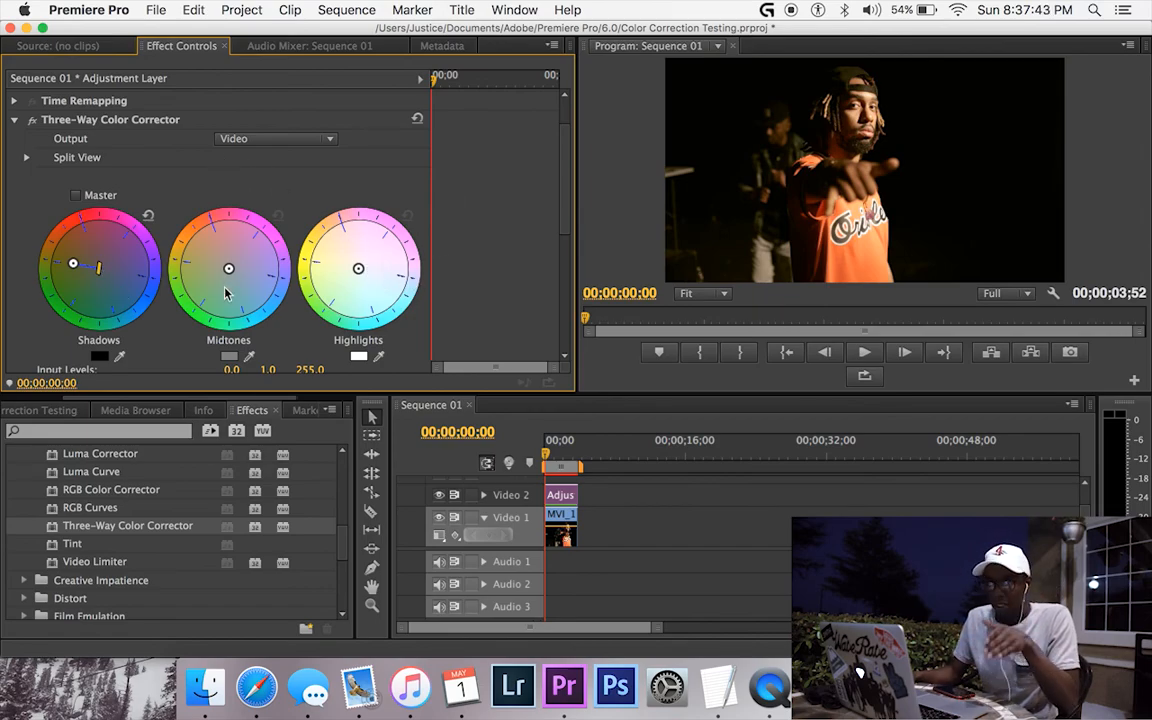
mouse_move(1073, 242)
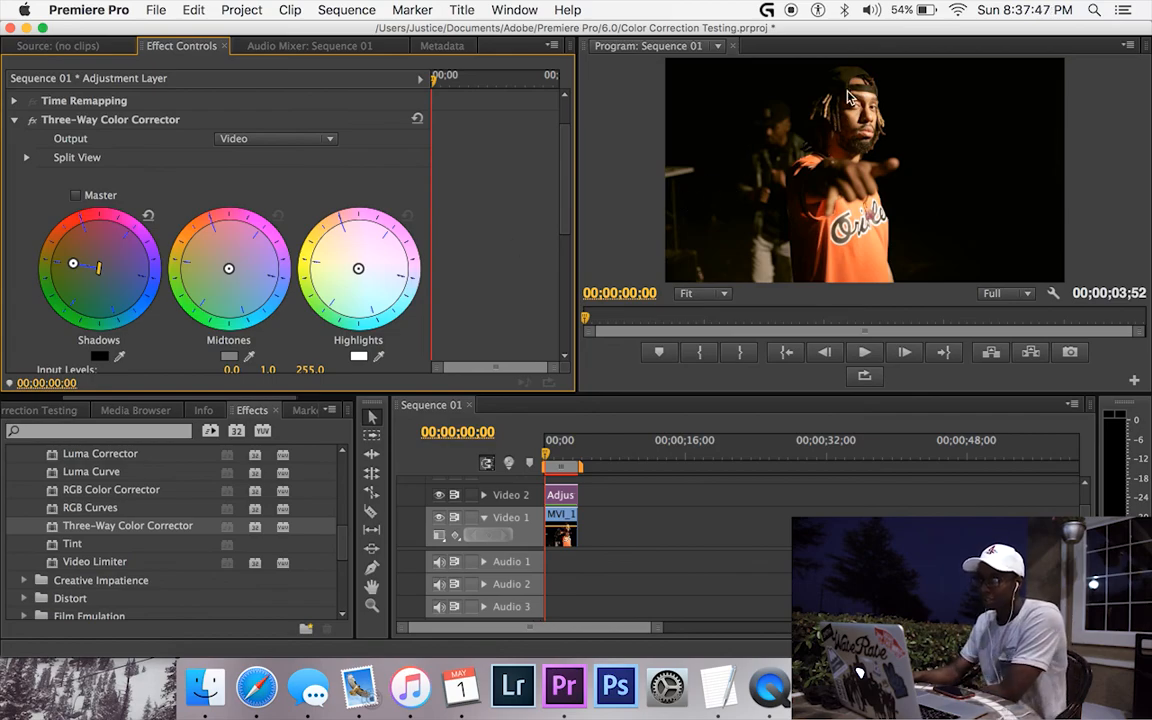
mouse_move(807, 137)
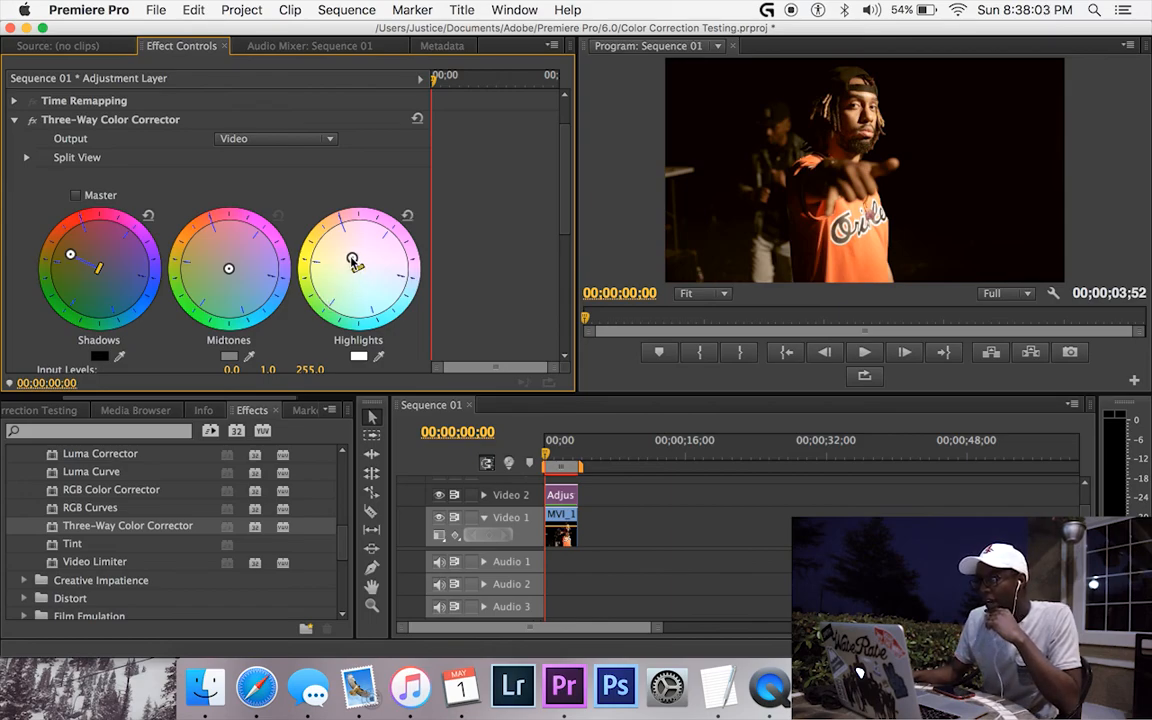
- Shift the Highlights and Midtones wheel balance points toward warmer hues
left_click_drag(352, 258, 343, 240)
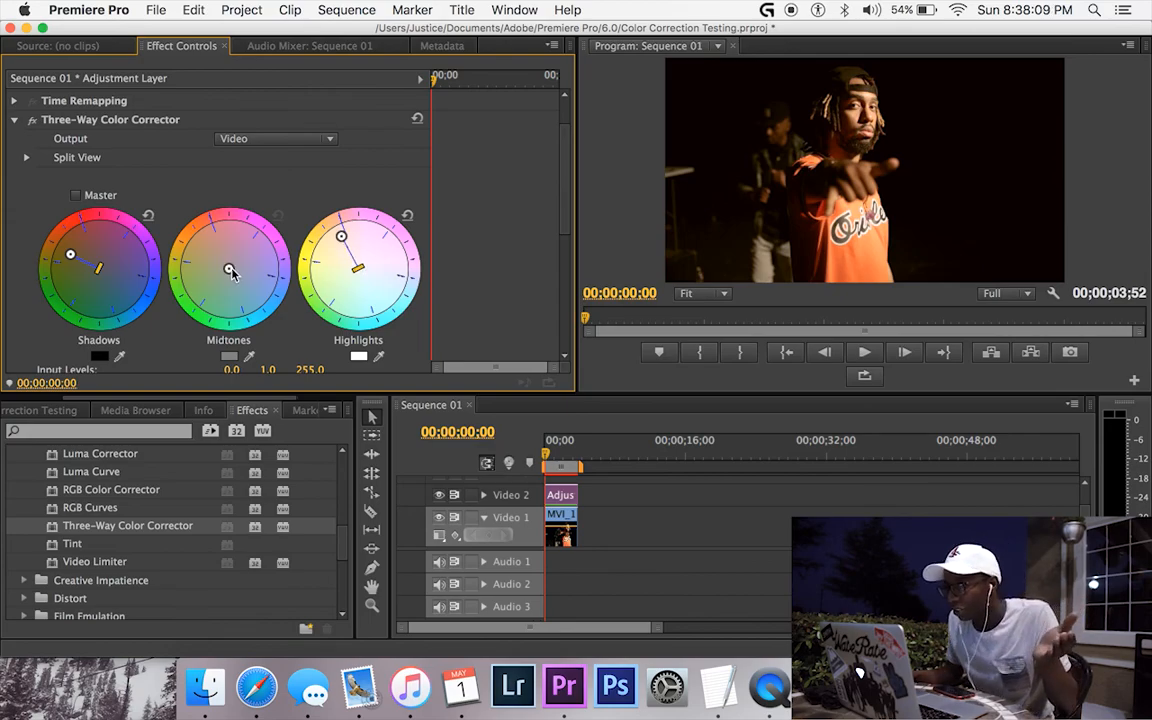
left_click_drag(230, 271, 221, 256)
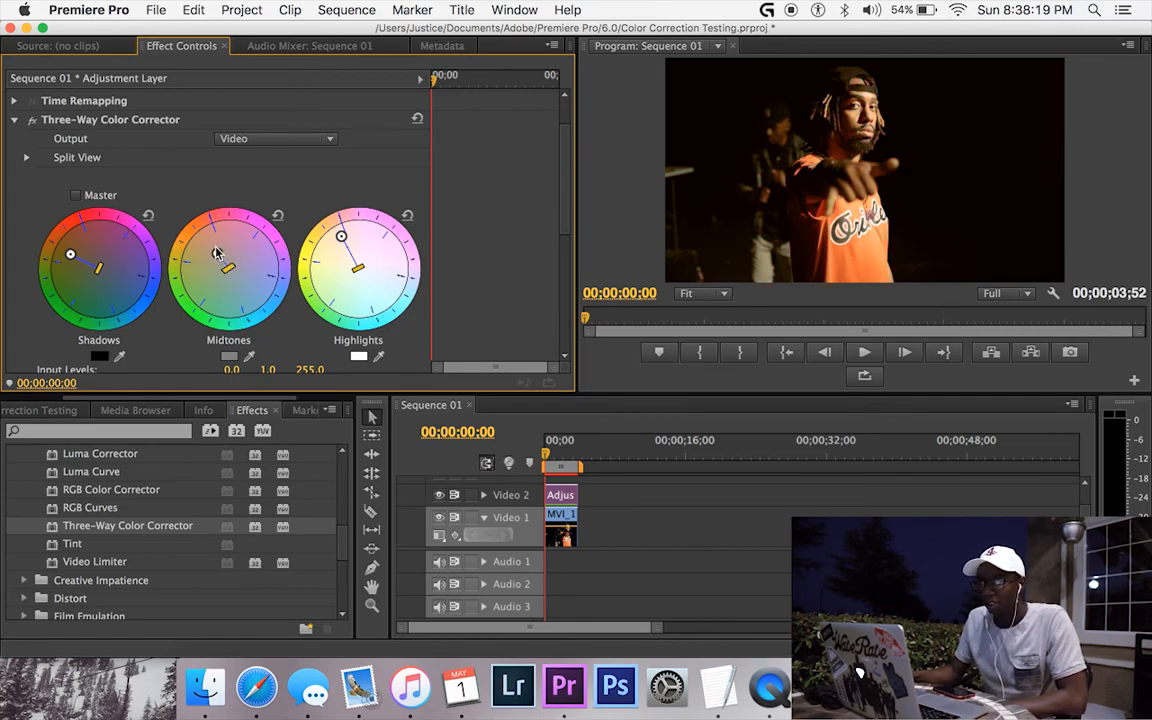
- Retune the Midtones balance point repeatedly, settling near the wheel's top for a warm orange look
left_click_drag(228, 267, 249, 311)
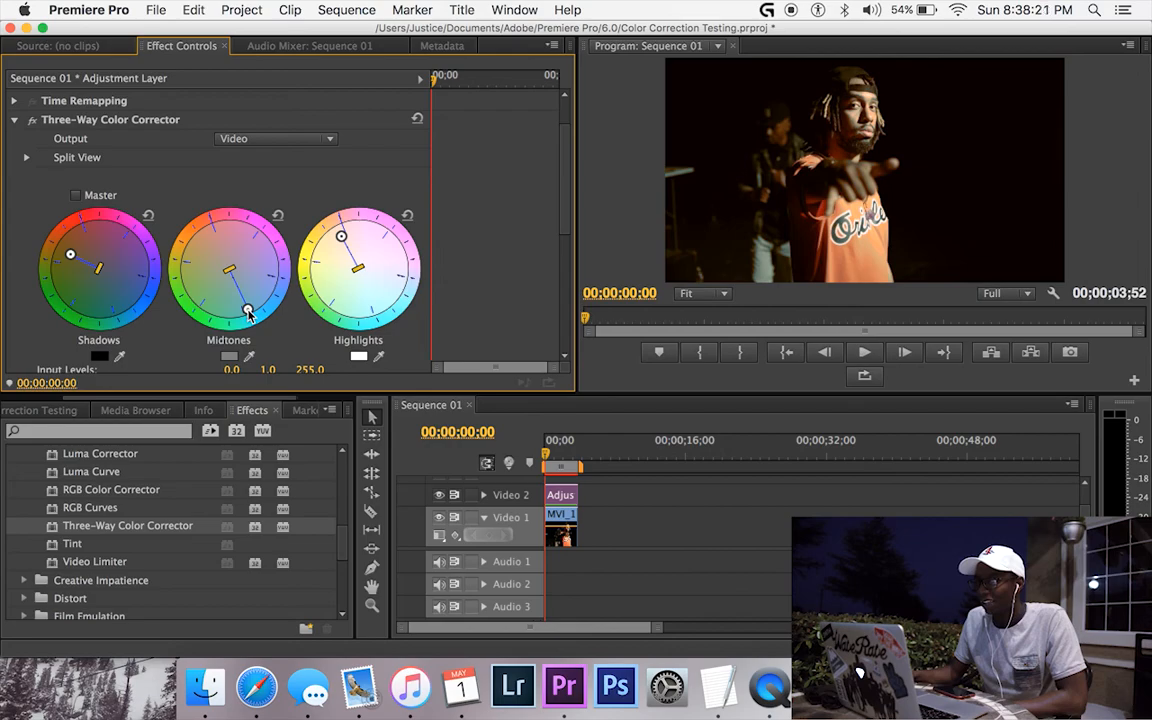
left_click_drag(248, 310, 214, 248)
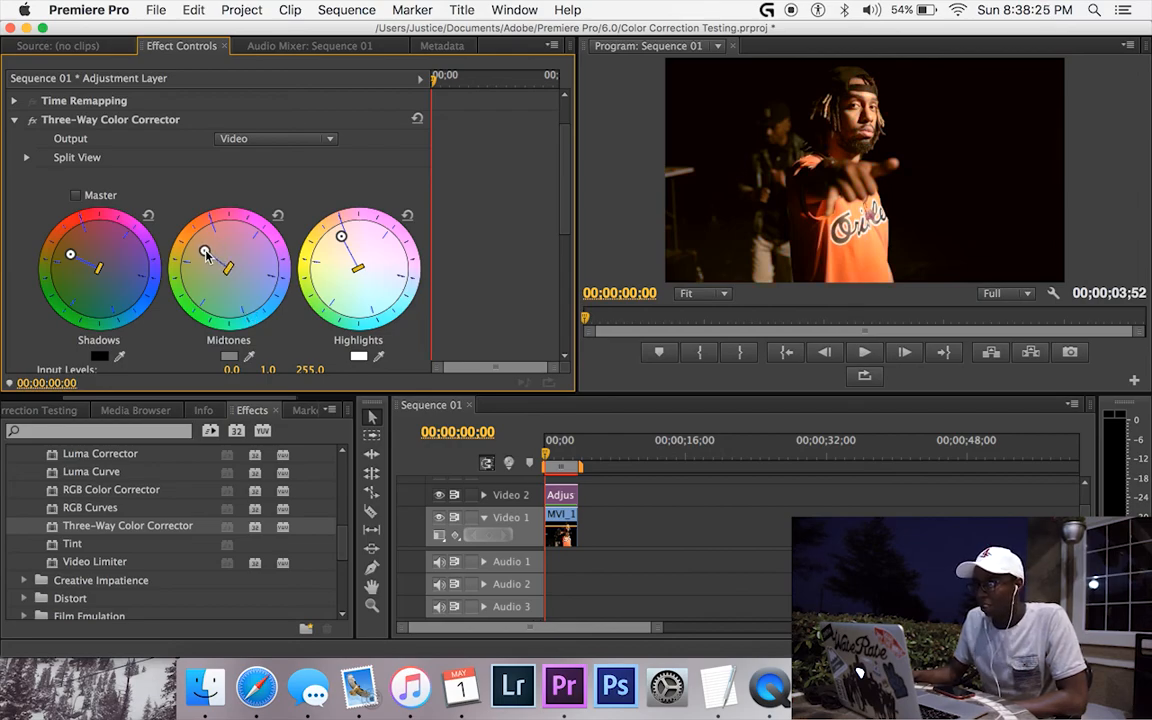
left_click_drag(205, 253, 218, 245)
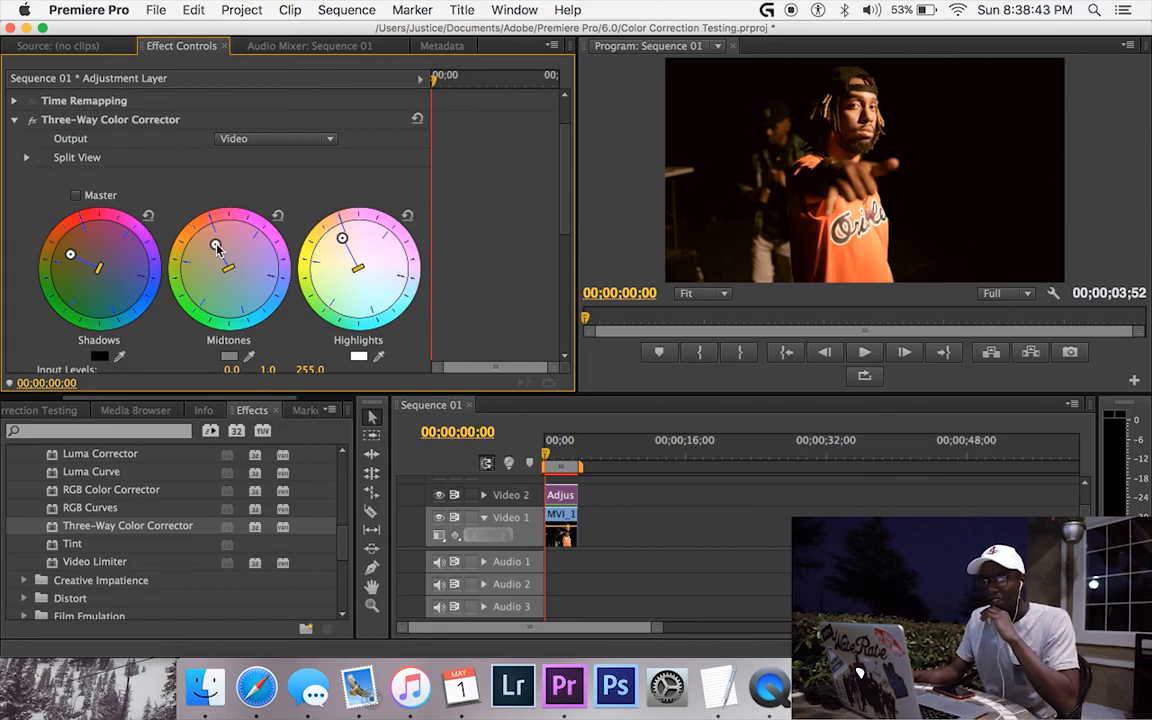
left_click_drag(217, 247, 235, 243)
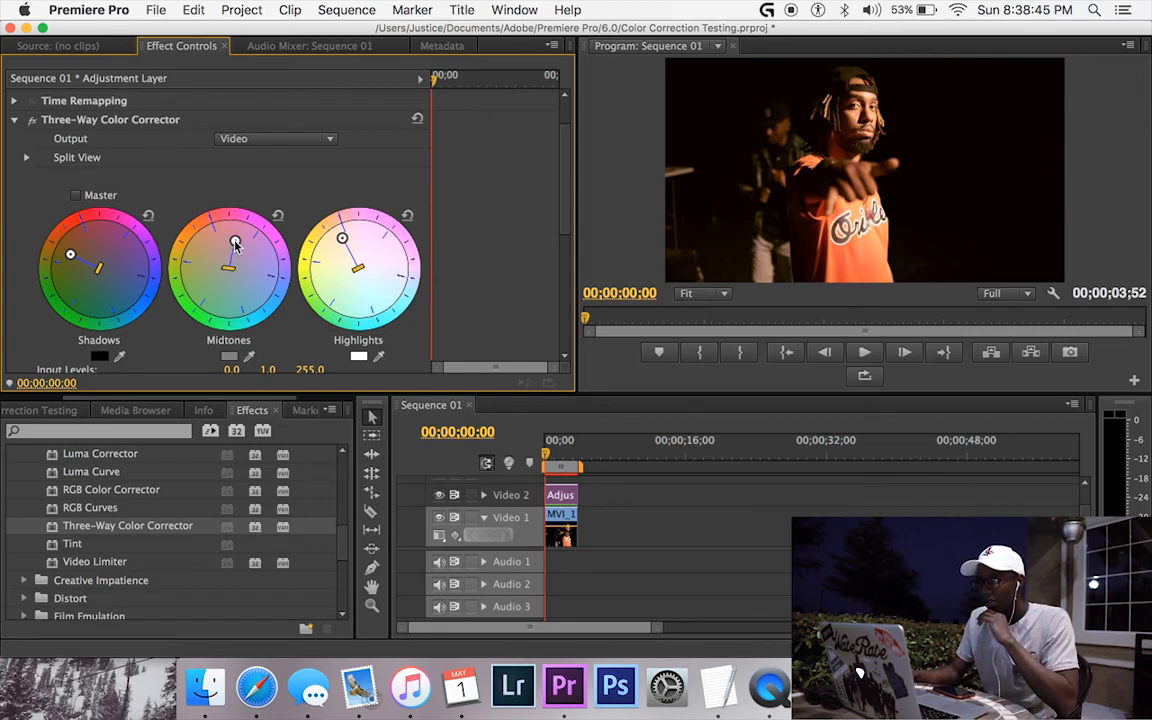
left_click_drag(234, 244, 216, 246)
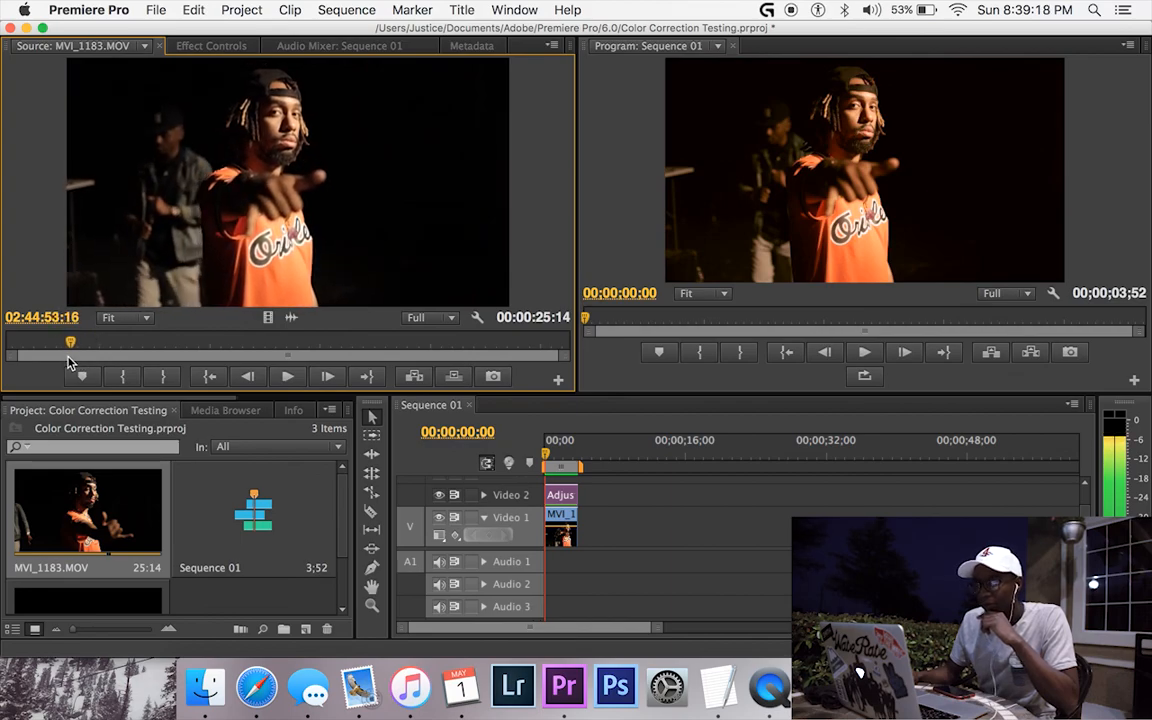
mouse_move(740, 148)
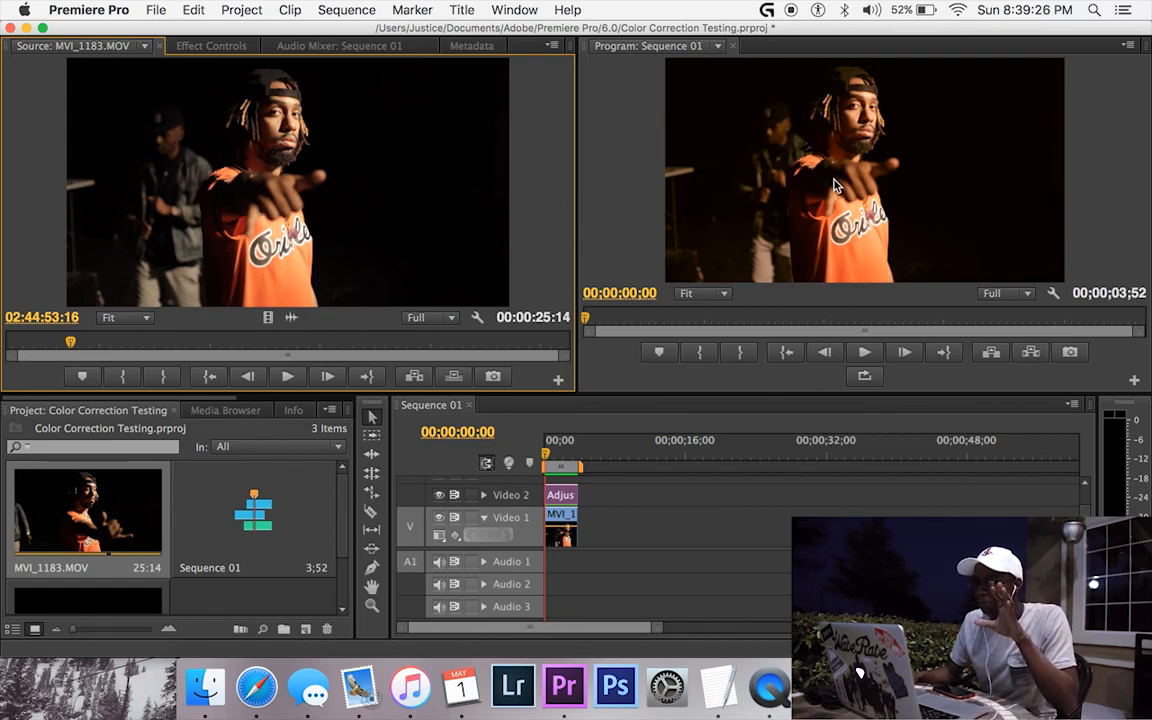
mouse_move(718, 183)
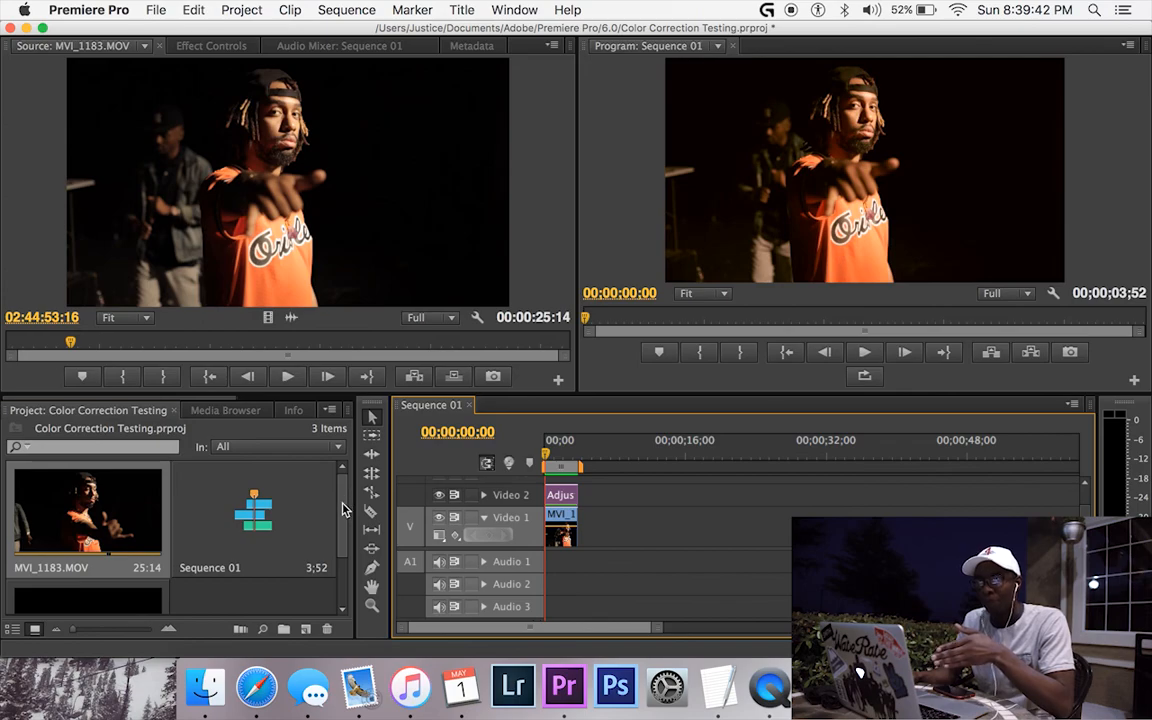
- Return to Effect Controls to view the Three-Way Color Corrector settings
left_click(211, 46)
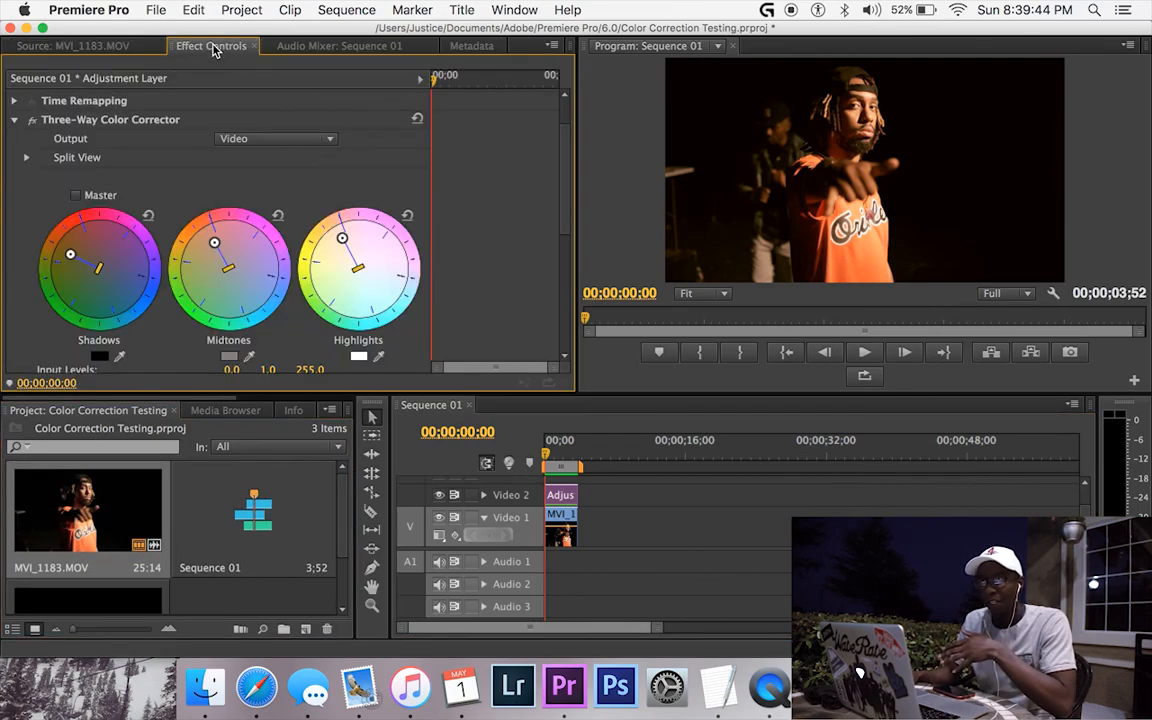
- Push the Shadows balance point to the blue side, giving a cool bluish cast
left_click_drag(71, 254, 135, 295)
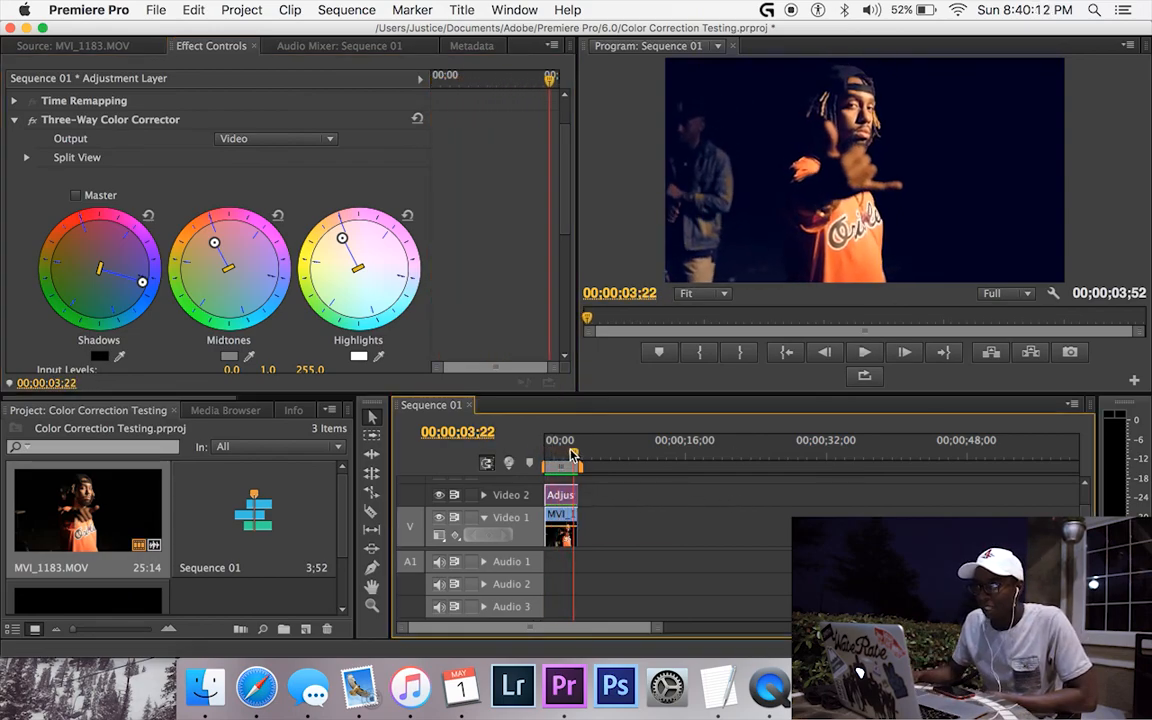
left_click(545, 440)
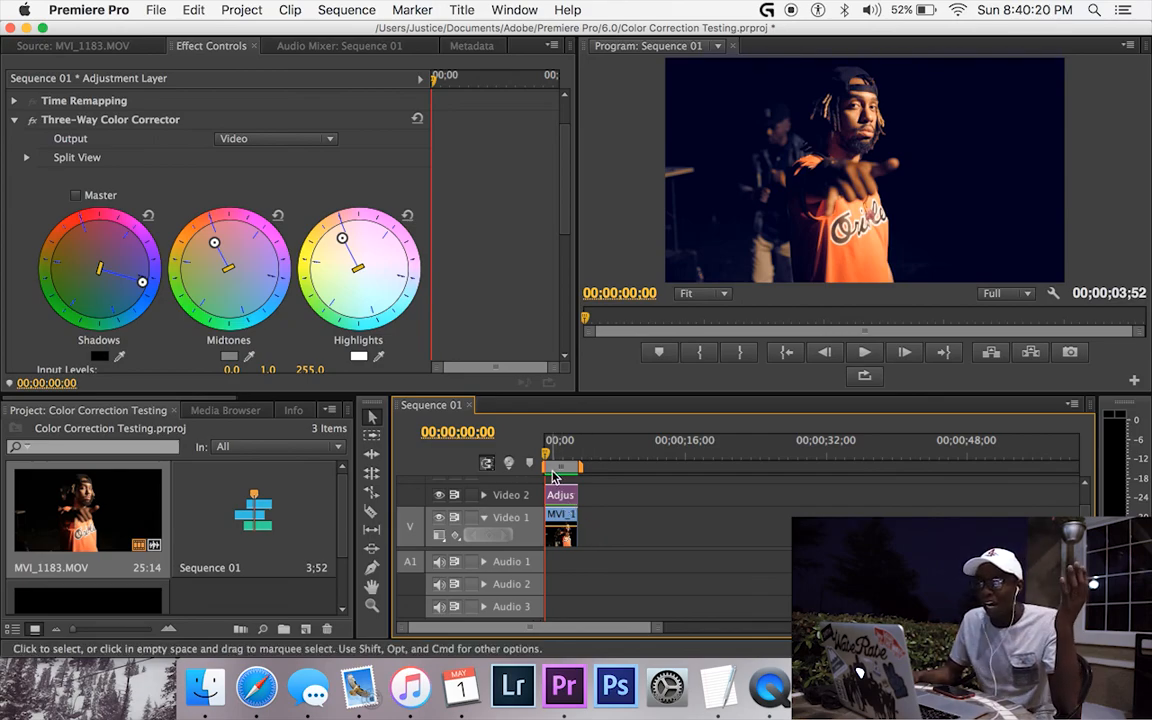
left_click(557, 456)
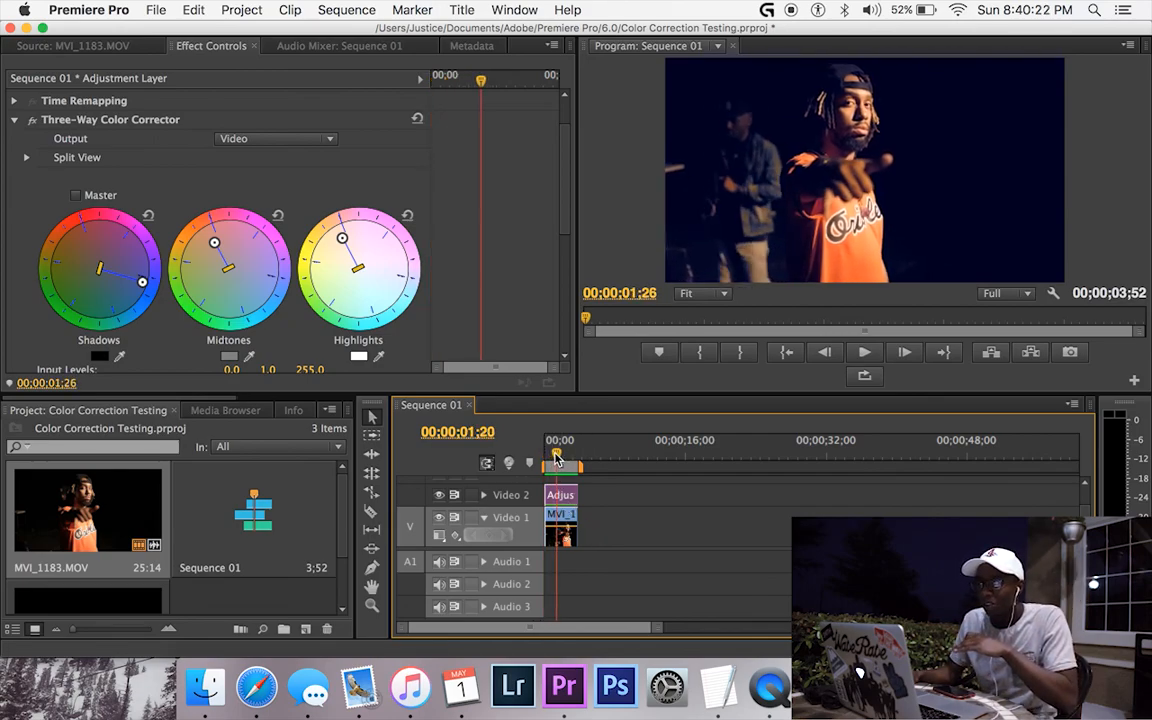
left_click_drag(558, 465, 545, 465)
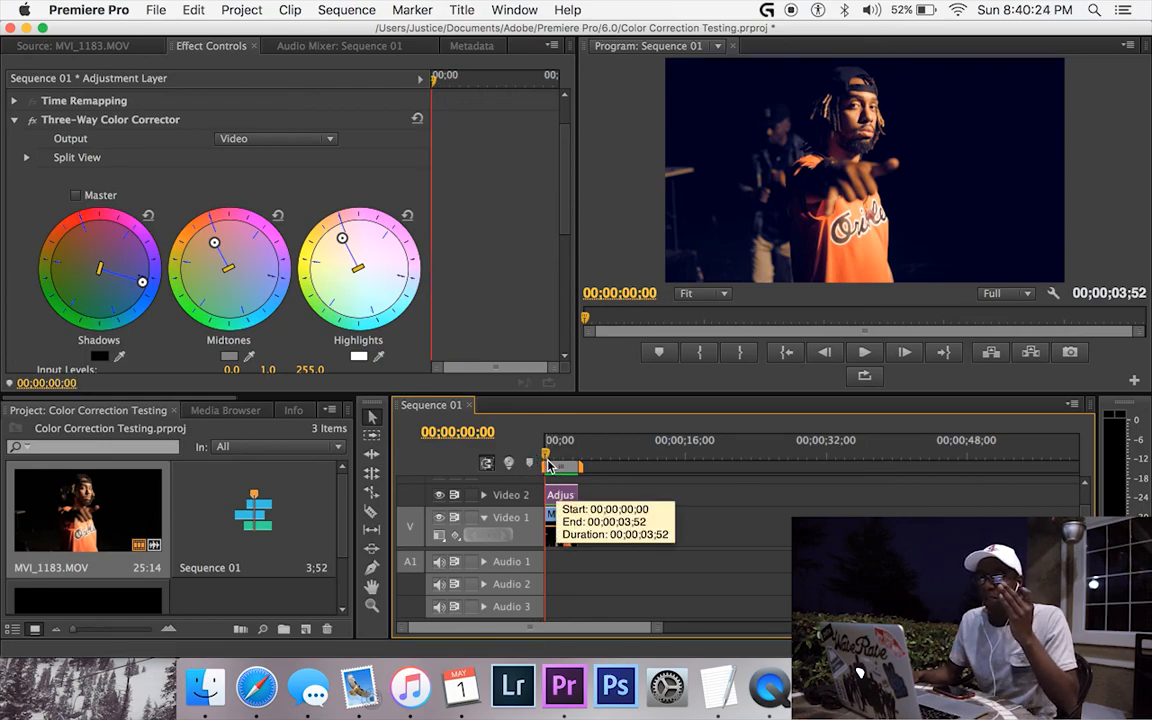